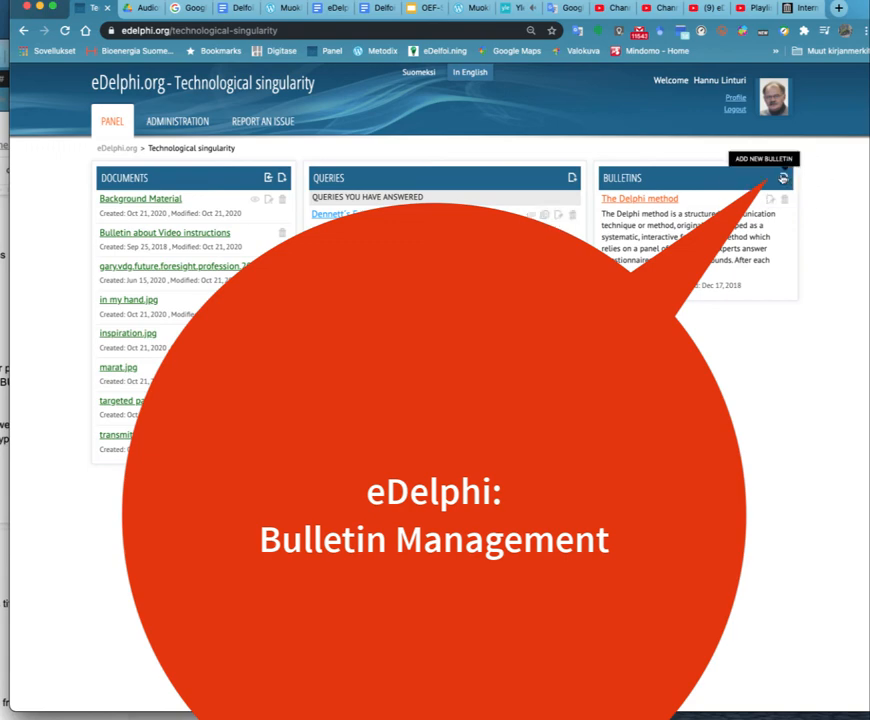
# Step: Start a new bulletin from the Bulletins box, titling it 'Background'
pyautogui.click(785, 177)
pyautogui.write('Background')
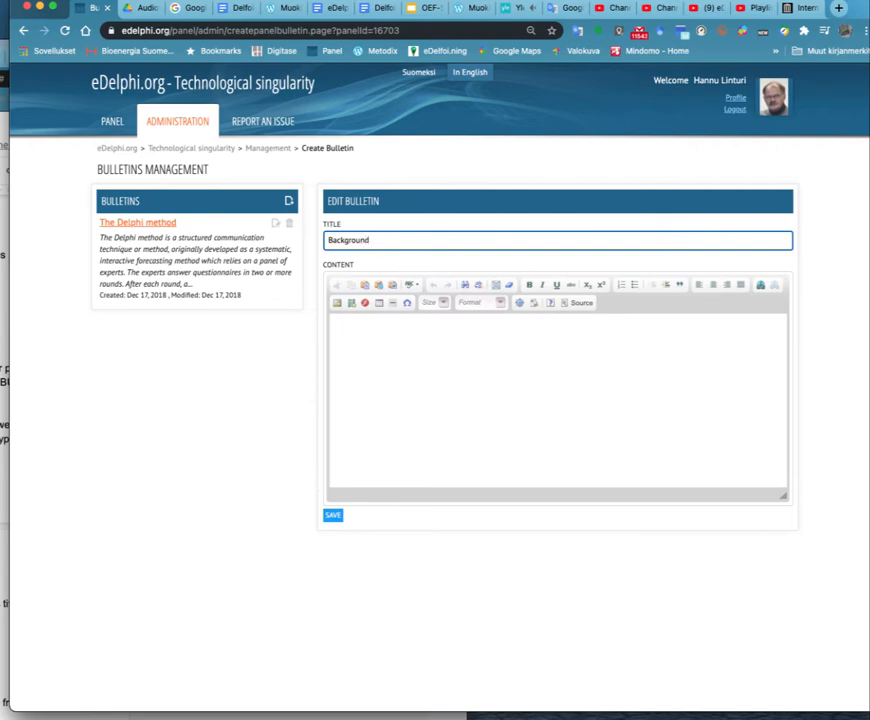
# Step: Complete the title as 'Background materials' and add instructional content headed BACKGROUND MATERIALS
pyautogui.write('materials')
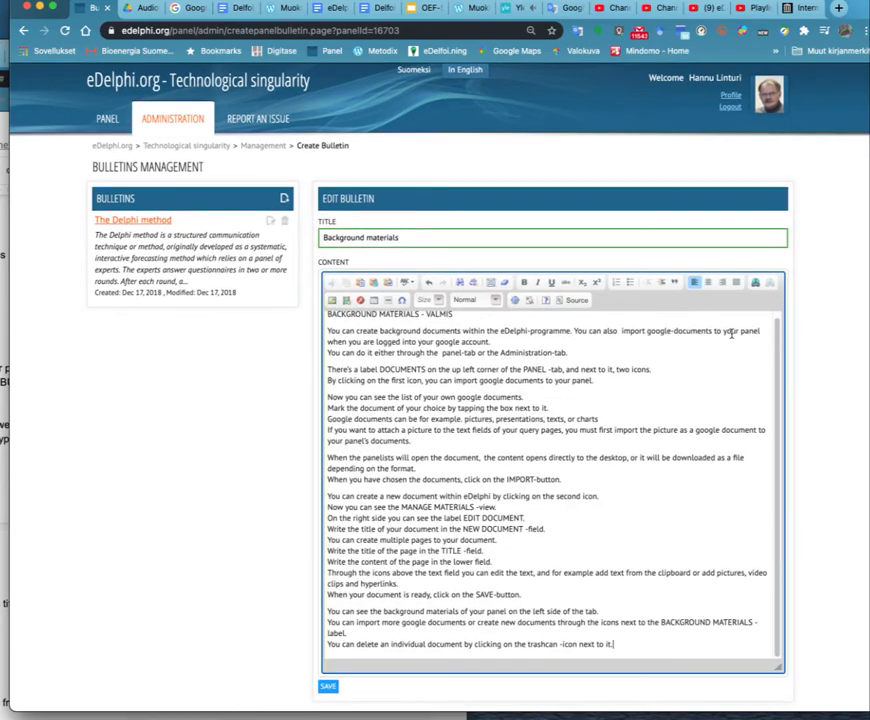
pyautogui.click(471, 300)
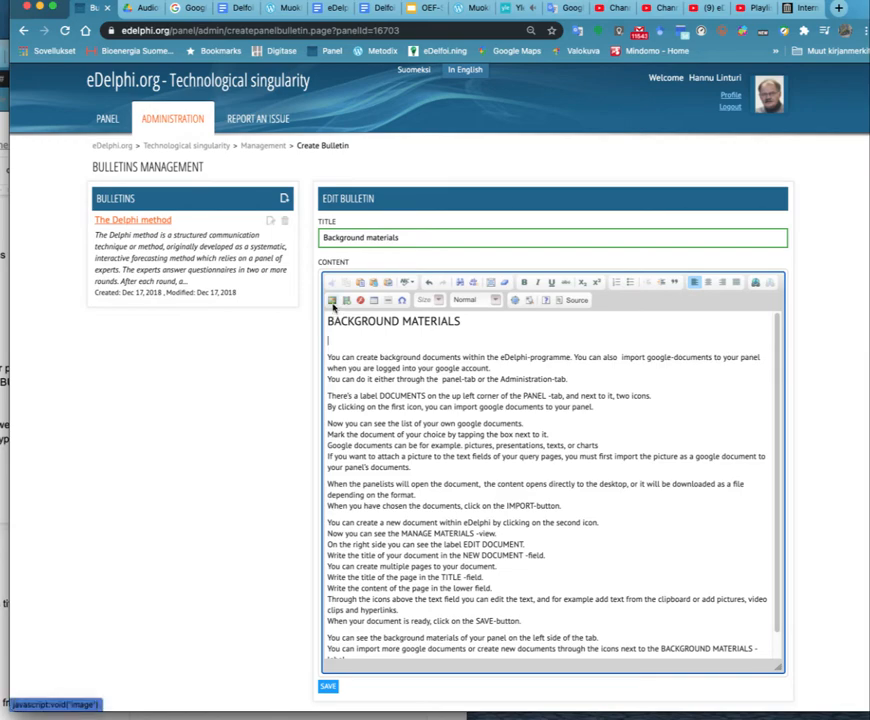
# Step: Insert 'in my hand.jpg' from the server below the heading and open its Image Properties
pyautogui.click(331, 300)
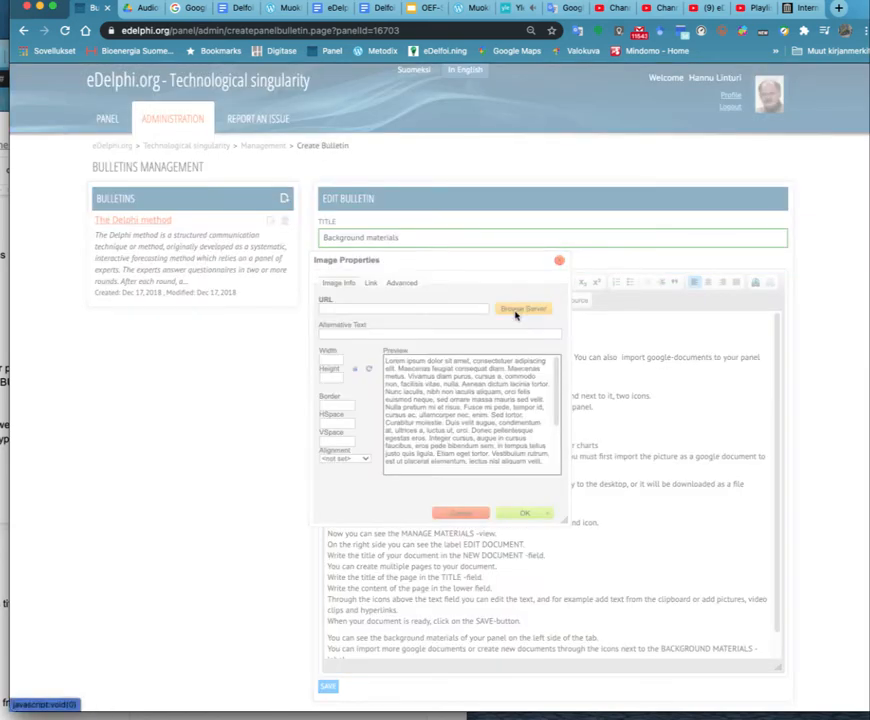
pyautogui.click(522, 308)
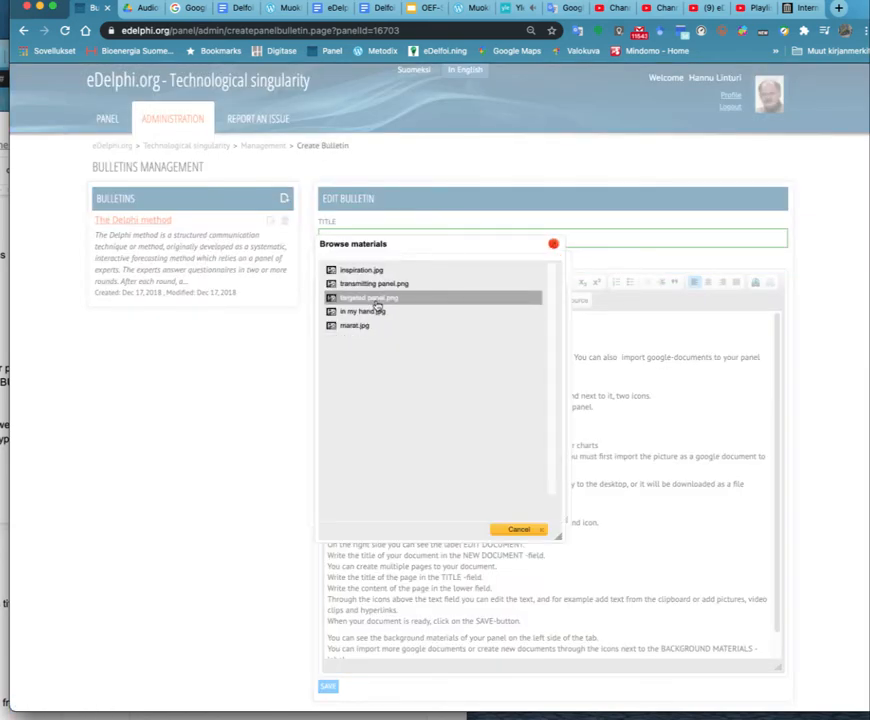
pyautogui.click(367, 297)
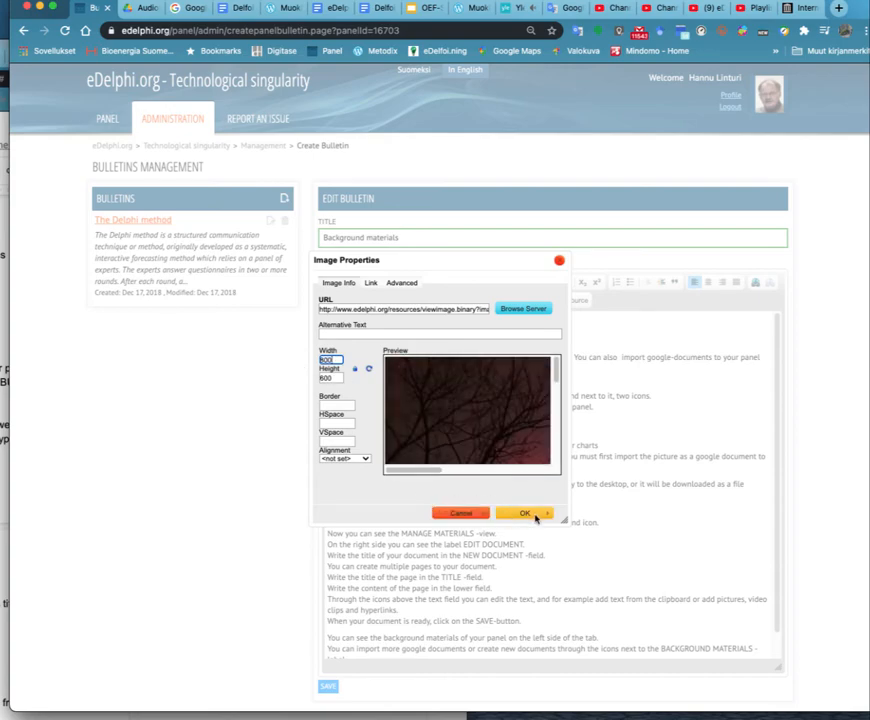
pyautogui.click(520, 512)
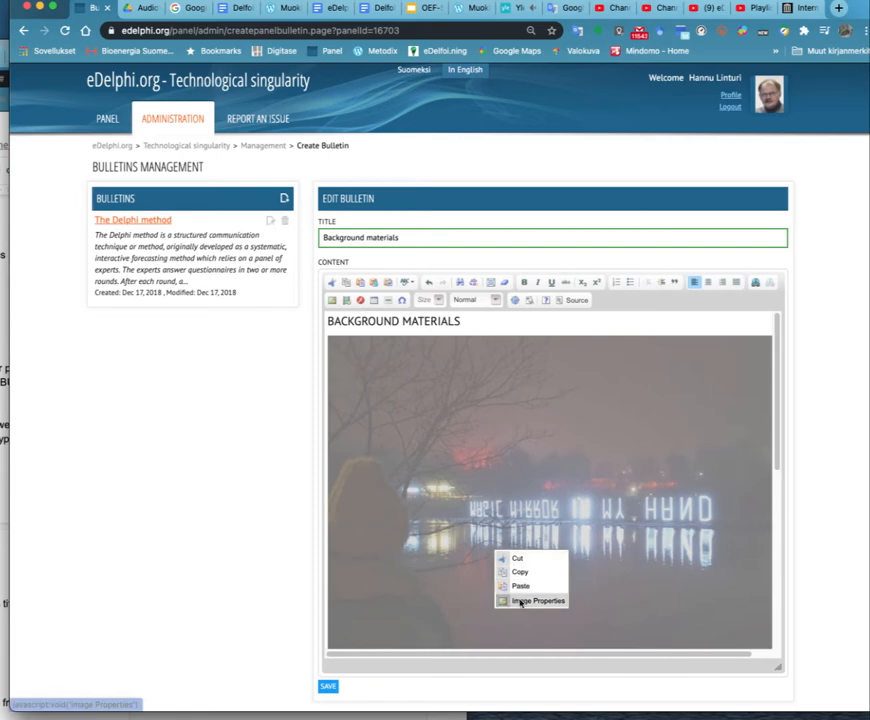
pyautogui.click(534, 600)
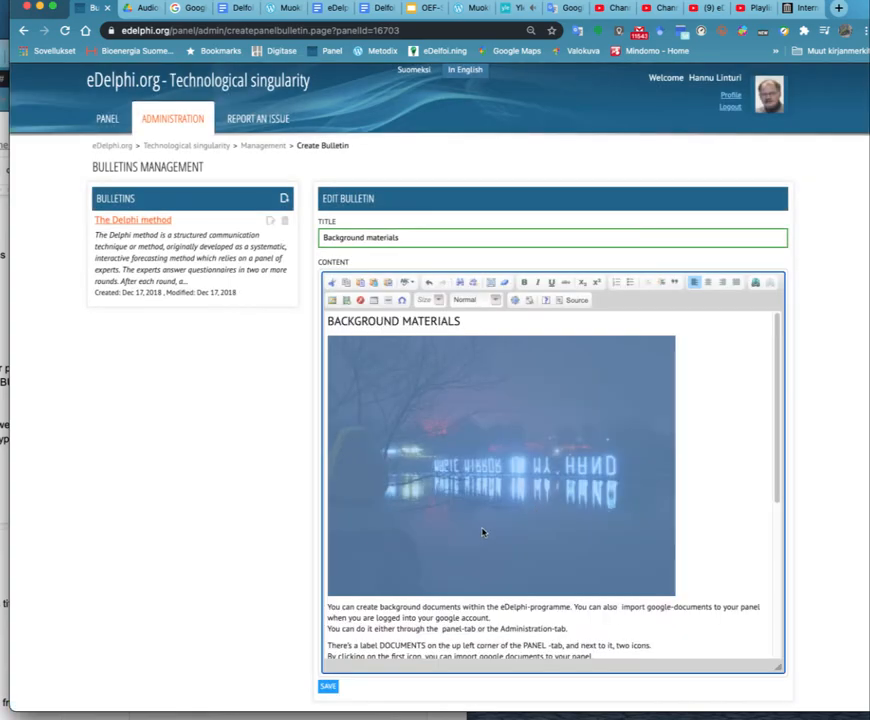
# Step: Save the 'Background materials' bulletin, then reopen it for editing from Manage Bulletins
pyautogui.scroll(-3)
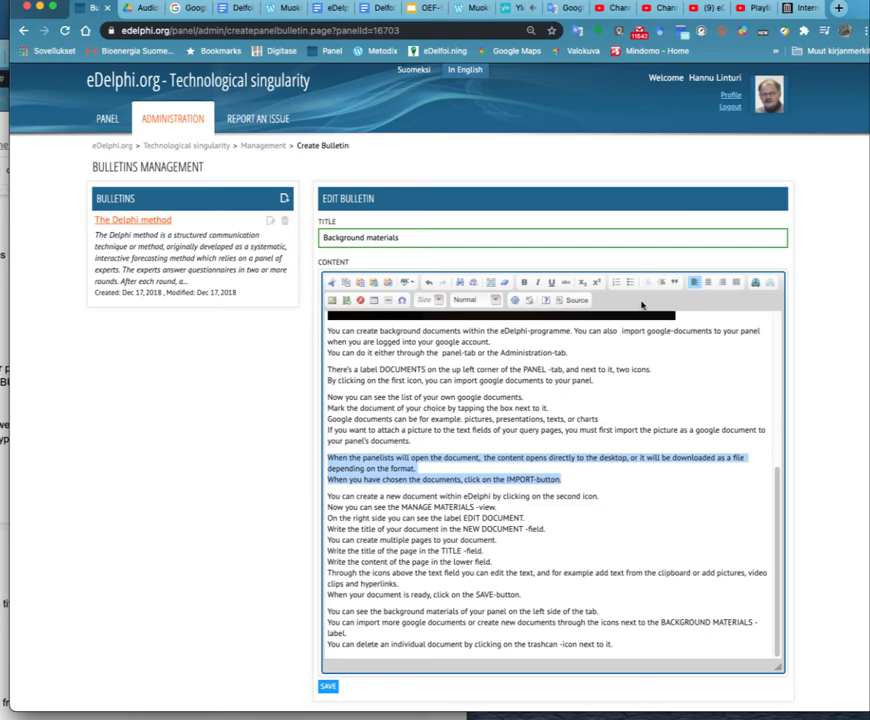
pyautogui.click(621, 282)
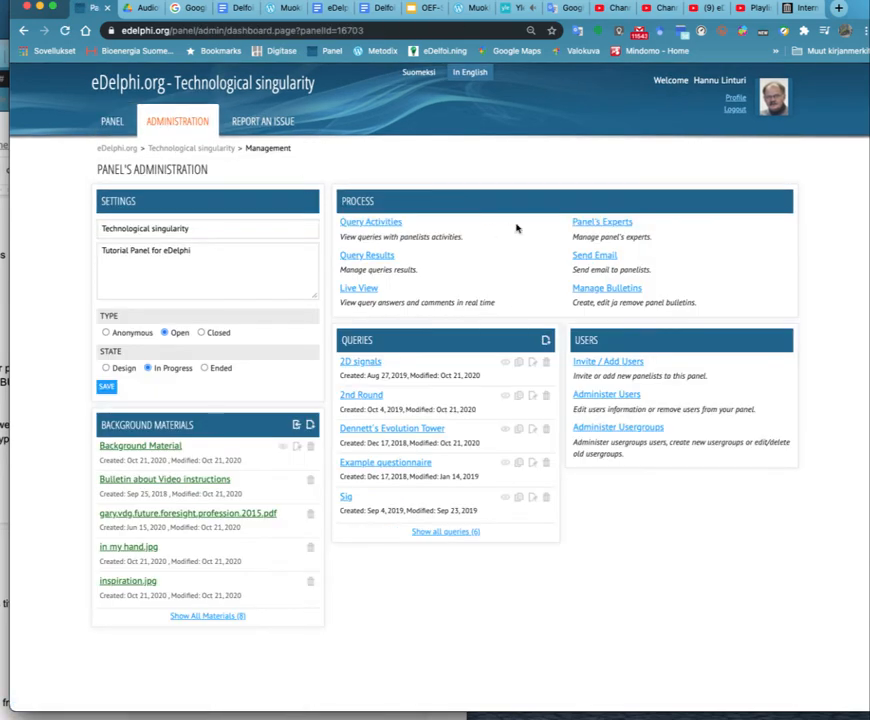
pyautogui.click(602, 288)
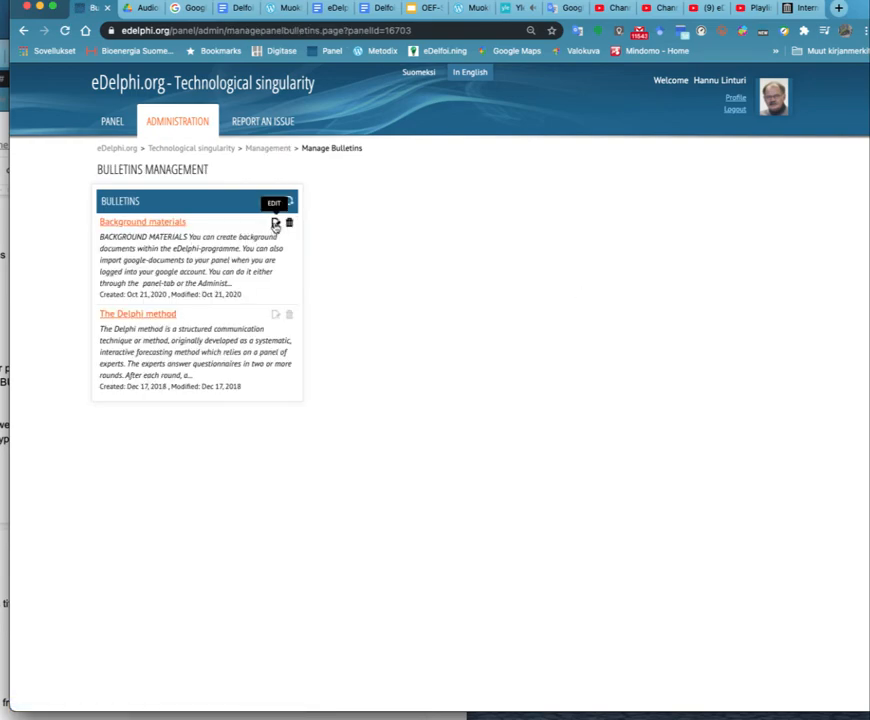
pyautogui.click(274, 222)
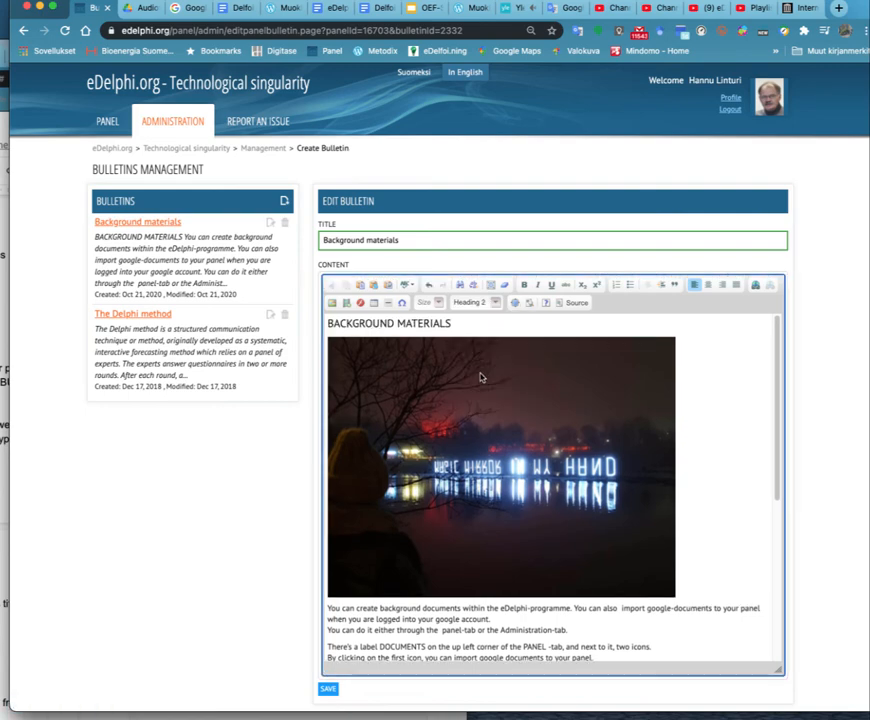
pyautogui.scroll(-3)
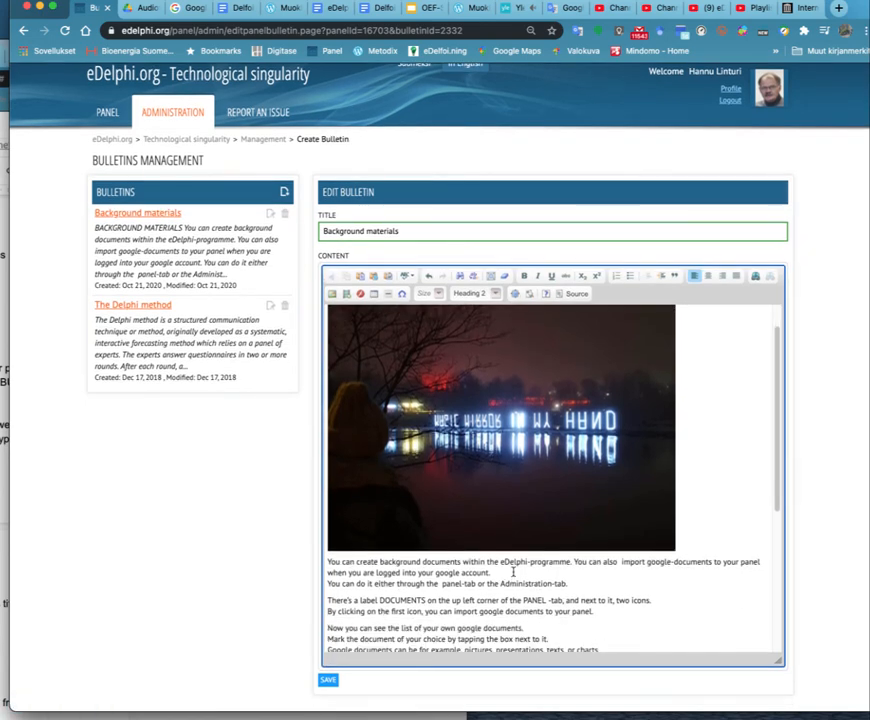